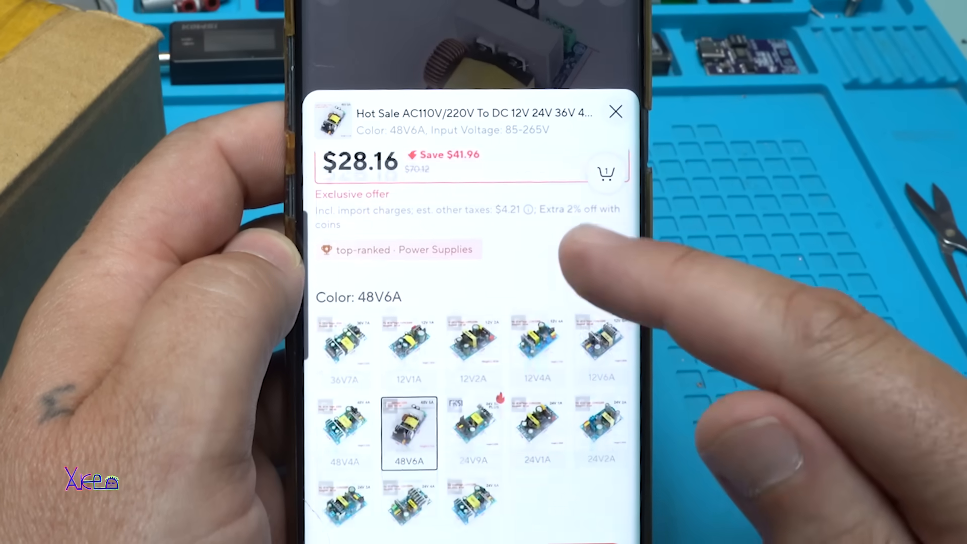
- Try the 12V1A and 24V2A variants, then settle on 12V6A under Color
{"action": "left_click", "coordinate": [408, 344]}
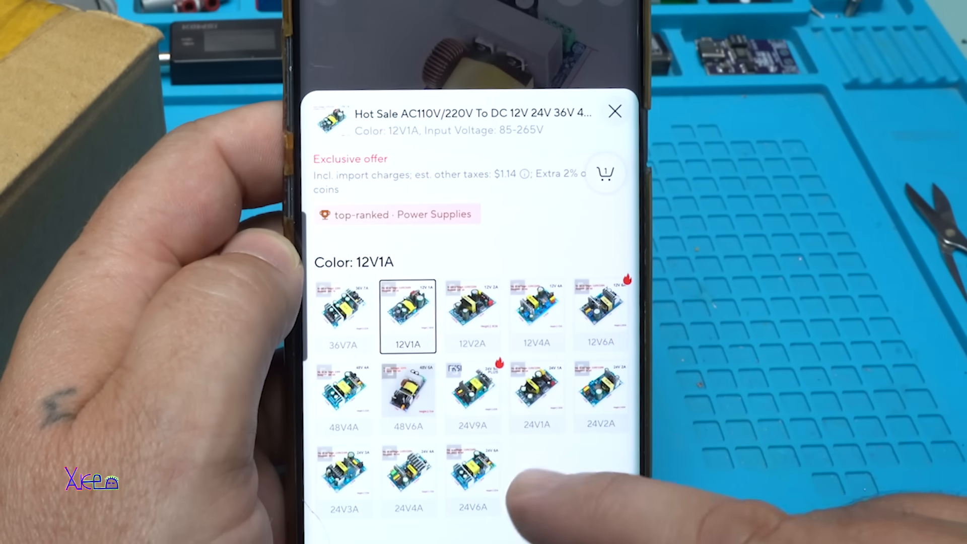
{"action": "left_click", "coordinate": [600, 389]}
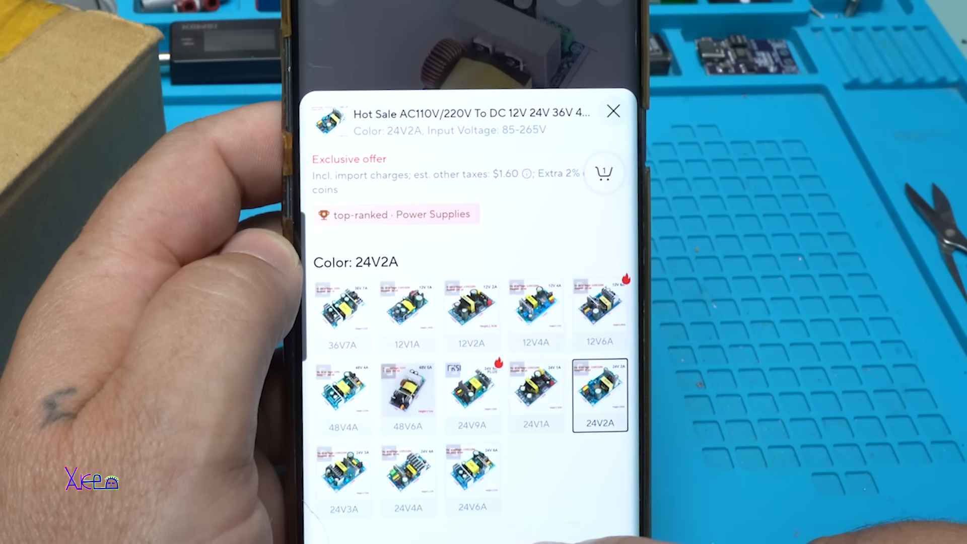
{"action": "left_click", "coordinate": [598, 311]}
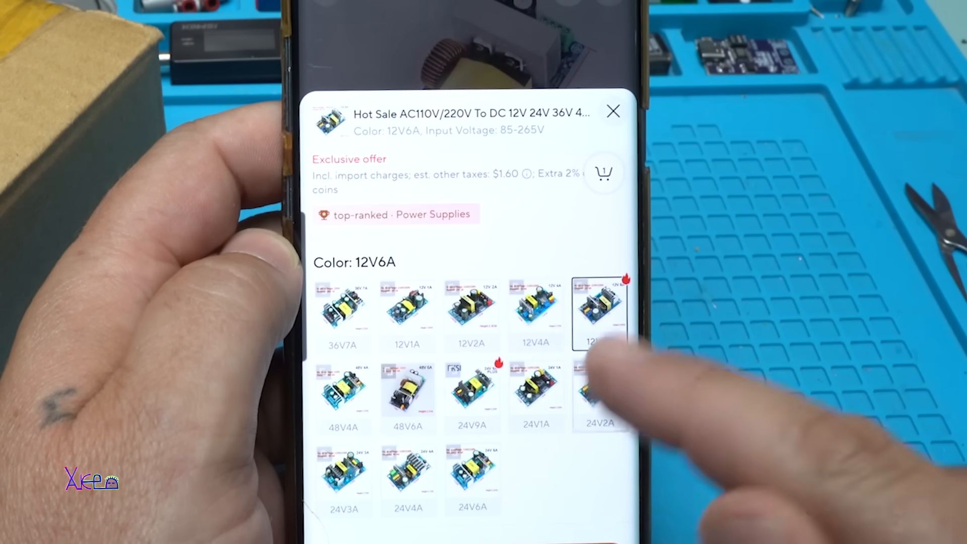